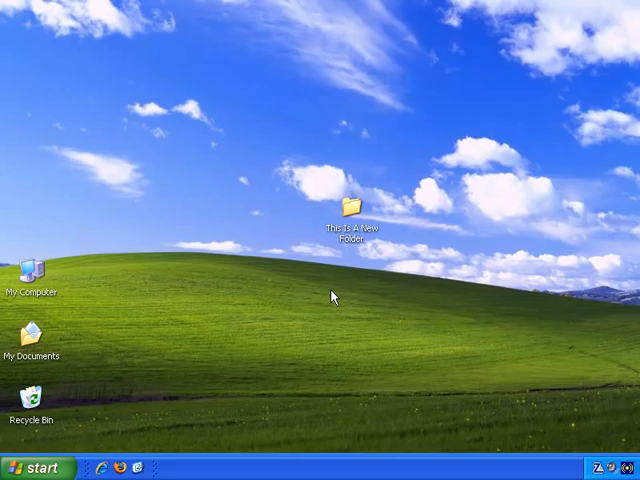
Step: Open 'This Is A New Folder' from the desktop and briefly select its files
left_click(352, 208)
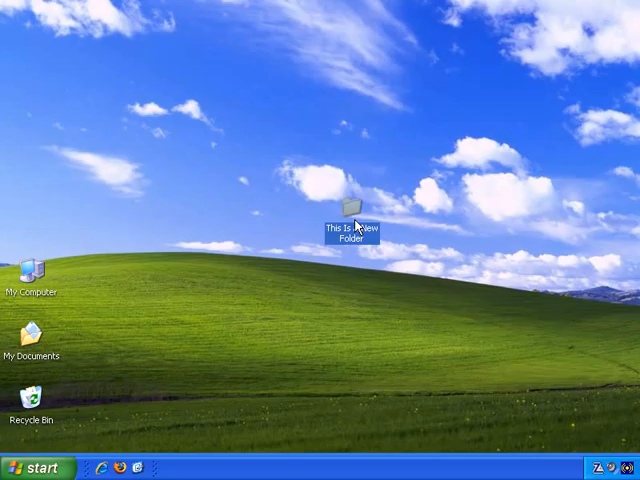
double_click(352, 206)
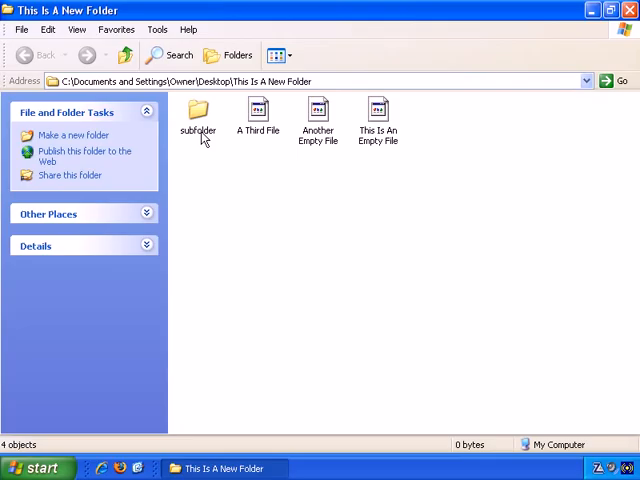
left_click(196, 110)
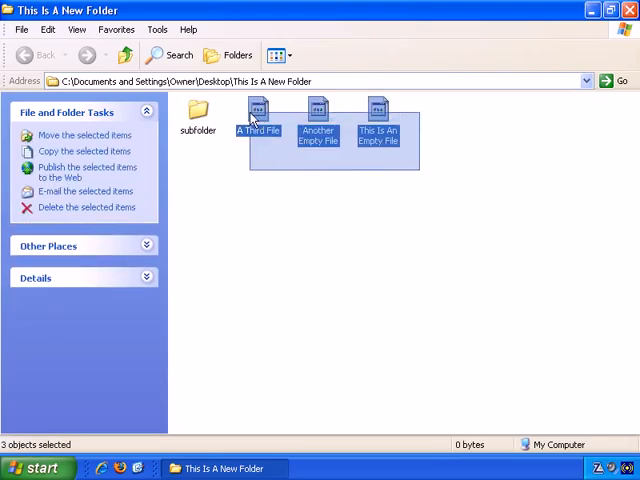
left_click(252, 164)
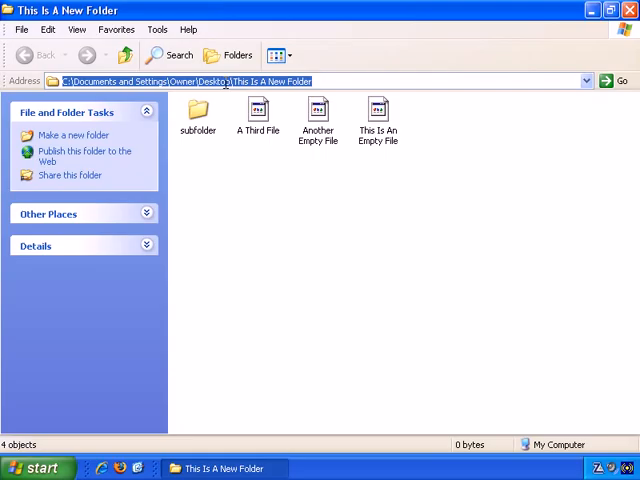
Step: Inspect the folder's full path in the Address bar, highlighting individual words
left_click(318, 80)
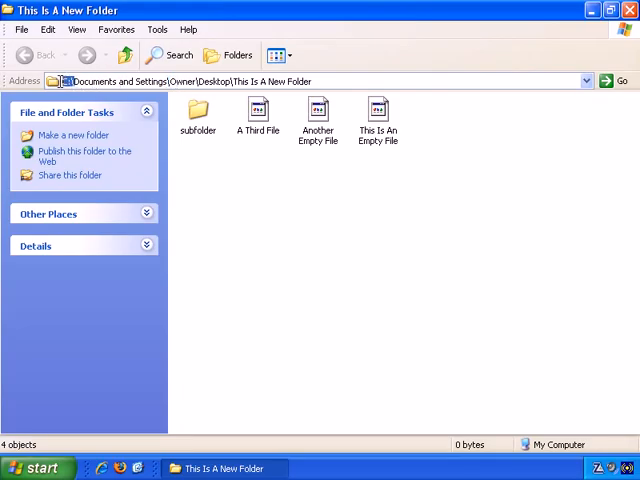
left_click(80, 80)
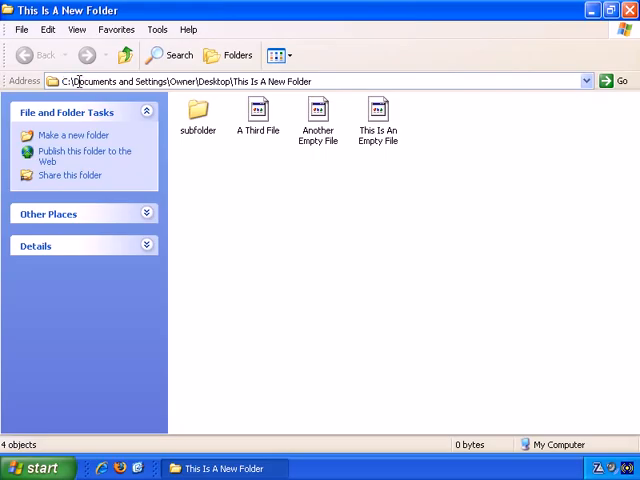
double_click(96, 80)
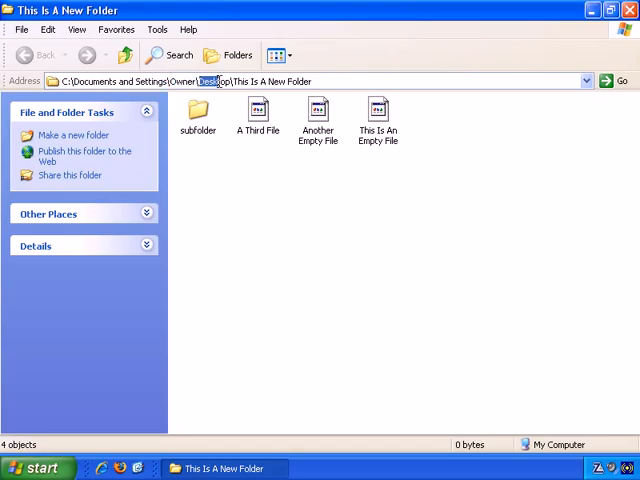
double_click(212, 80)
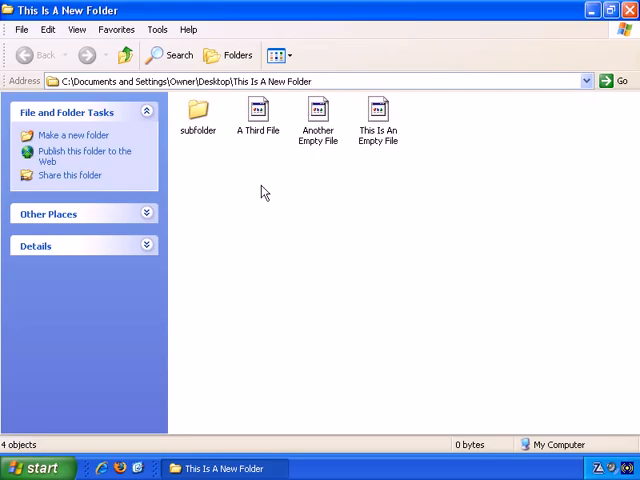
mouse_move(200, 110)
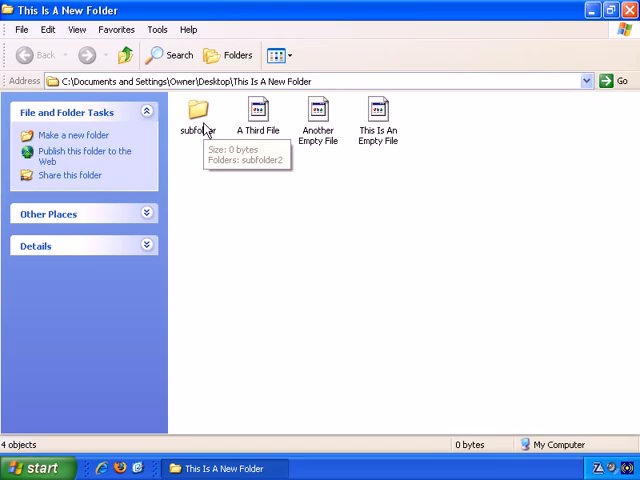
double_click(198, 112)
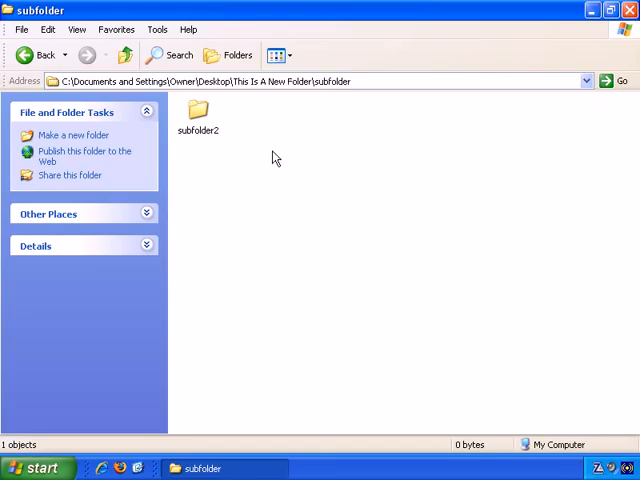
mouse_move(248, 152)
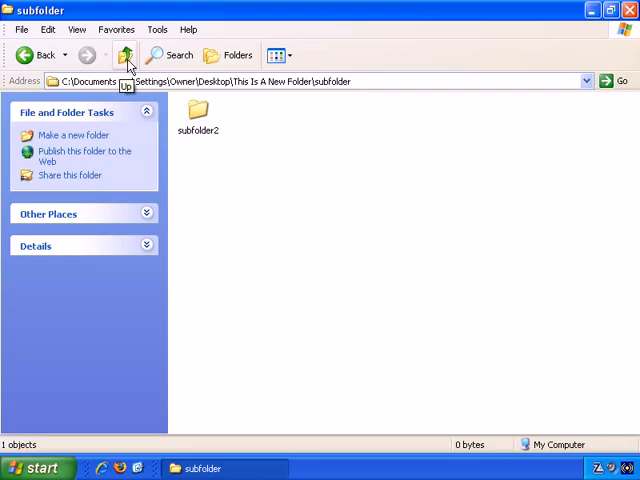
left_click(128, 56)
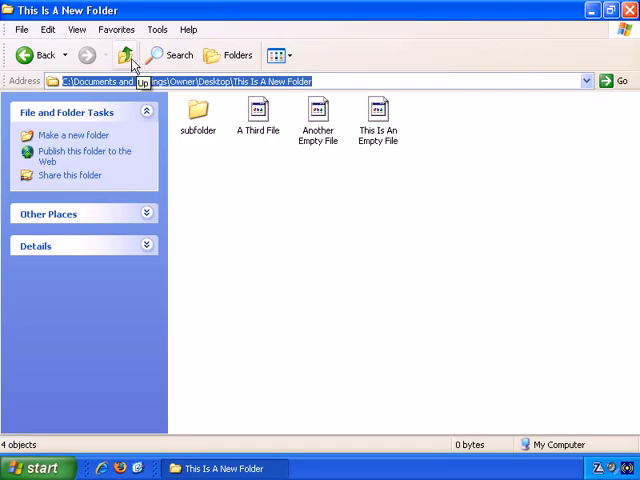
Step: Go up to the Desktop folder, maximize the window and select desktop icons
left_click(132, 56)
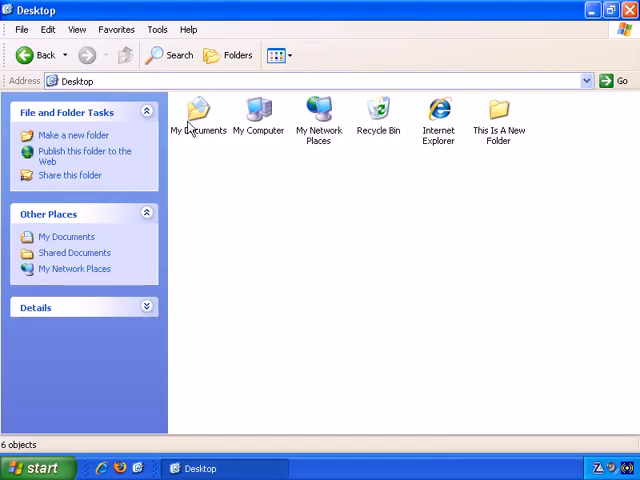
mouse_move(308, 188)
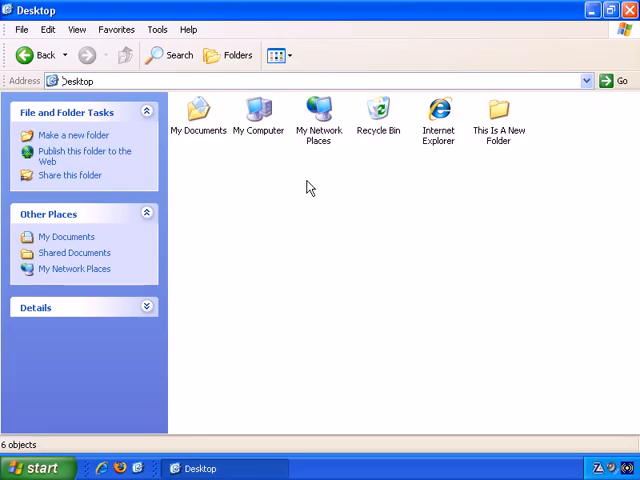
mouse_move(282, 170)
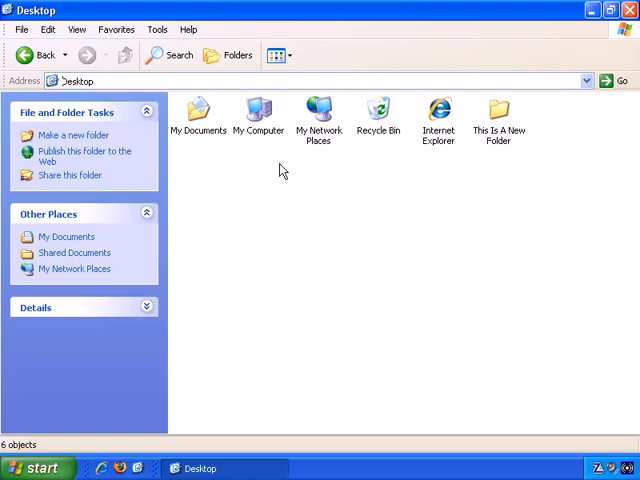
mouse_move(402, 172)
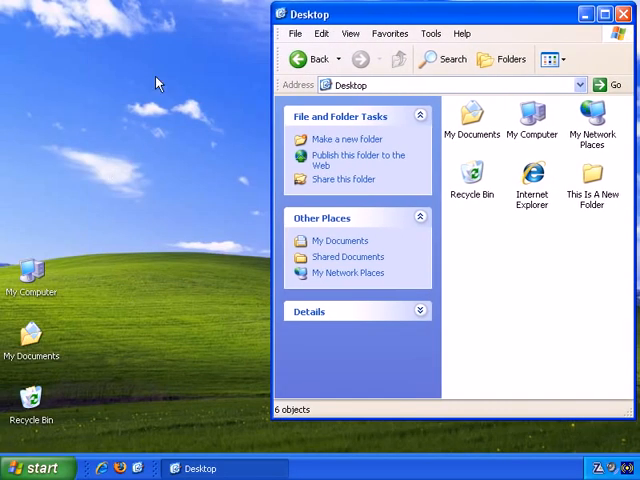
mouse_move(158, 112)
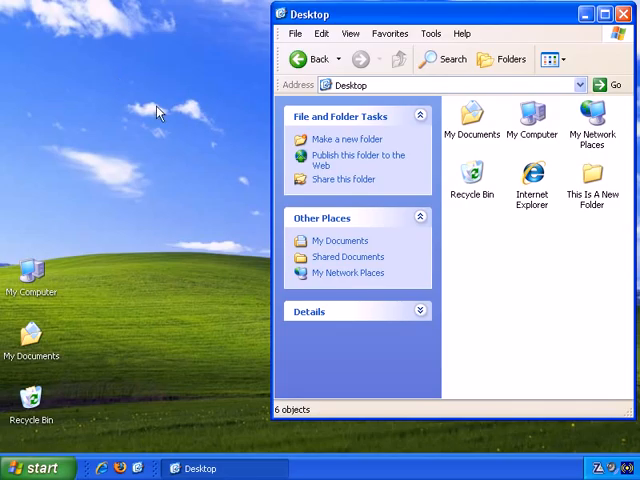
mouse_move(122, 272)
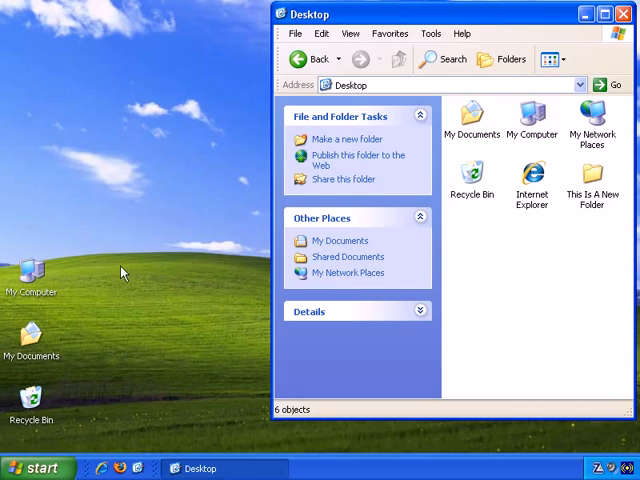
mouse_move(136, 176)
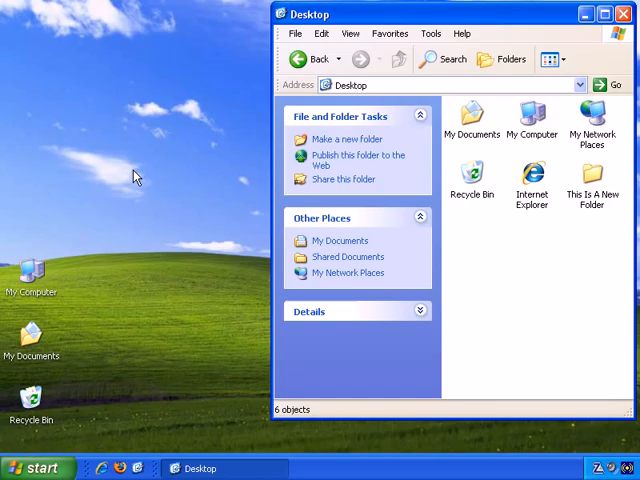
mouse_move(220, 152)
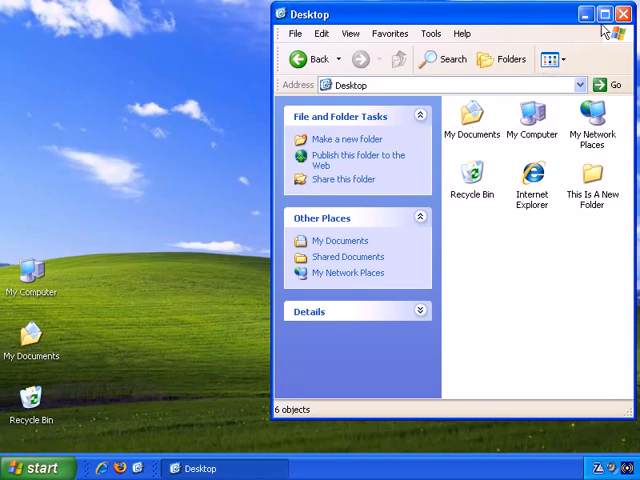
left_click(602, 14)
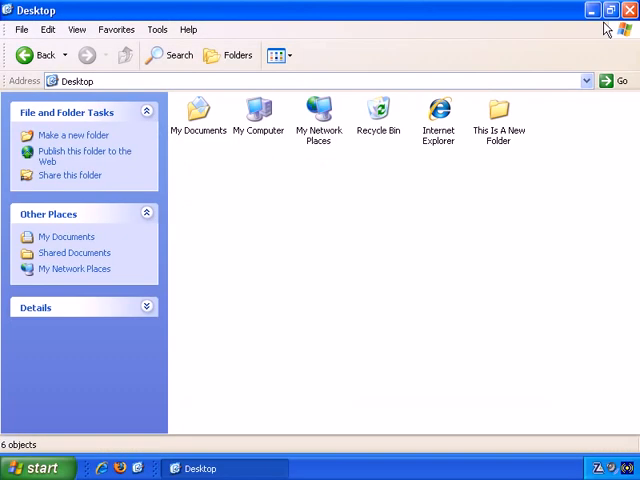
mouse_move(522, 176)
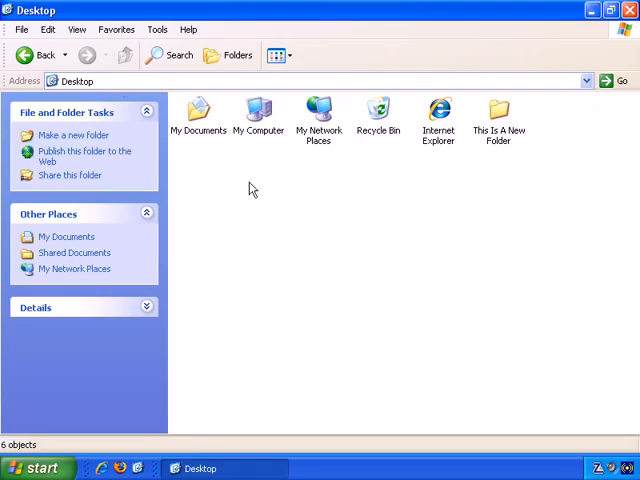
mouse_move(330, 130)
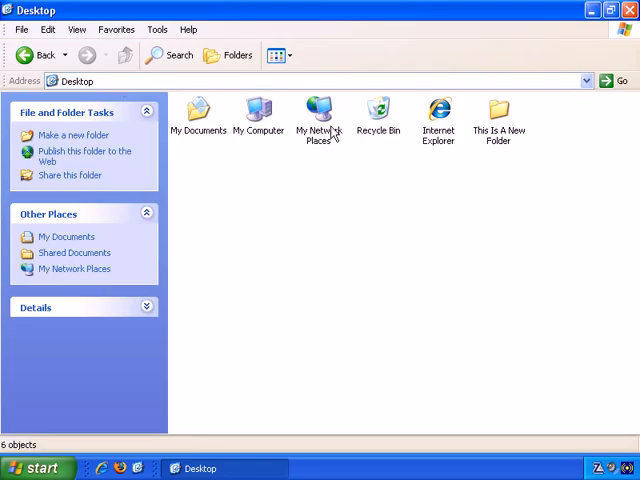
left_click(318, 110)
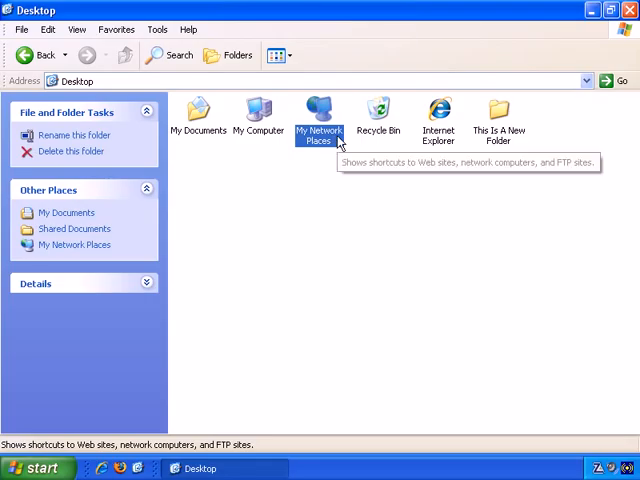
left_click(438, 116)
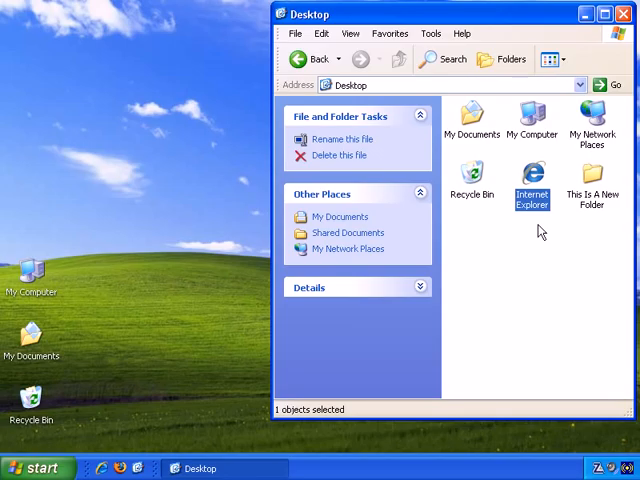
mouse_move(608, 36)
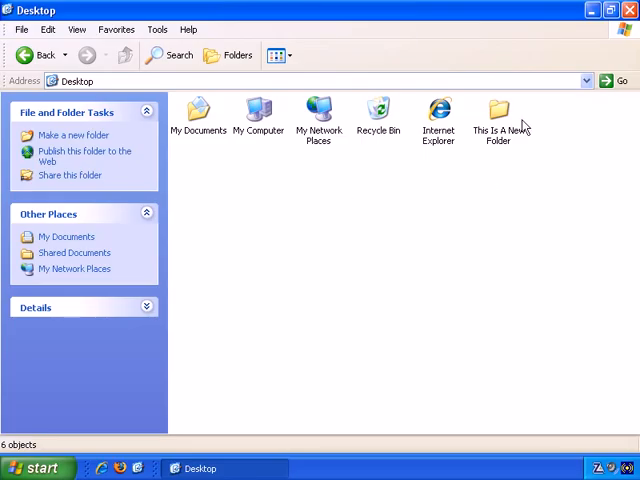
mouse_move(512, 110)
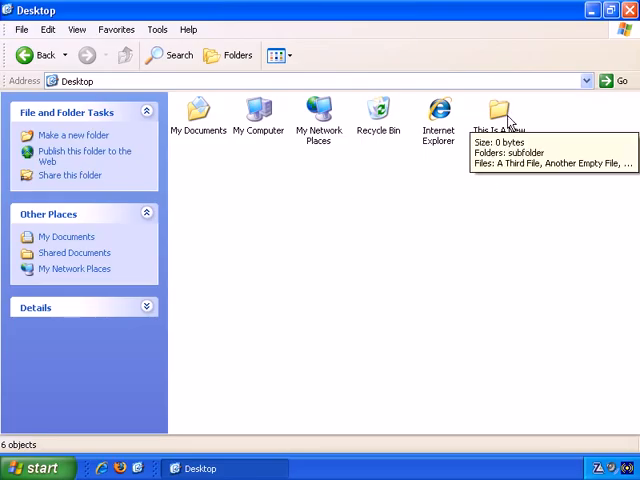
Step: Drill down through This Is A New Folder and subfolder into subfolder2 holding New Text Document.txt
double_click(504, 110)
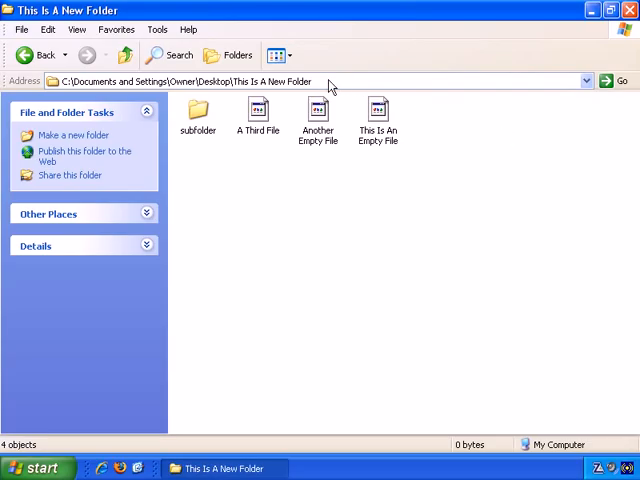
left_click(196, 112)
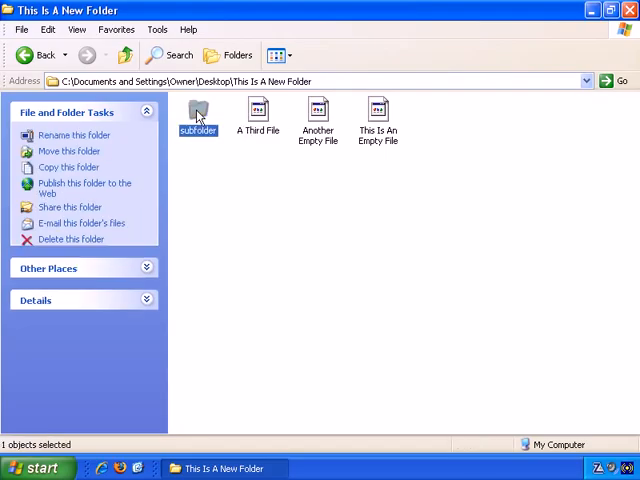
double_click(196, 112)
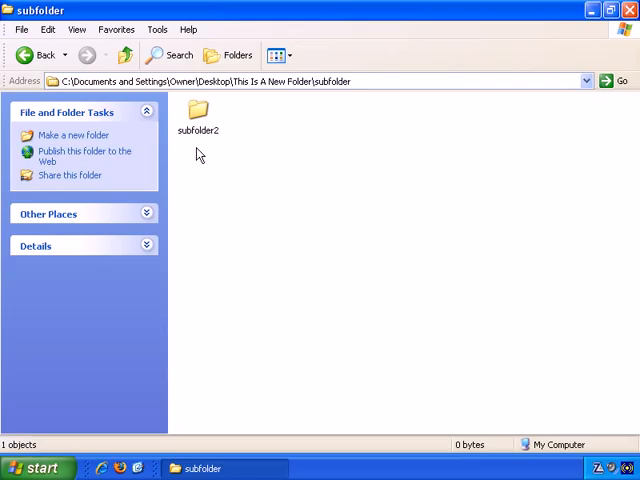
double_click(196, 112)
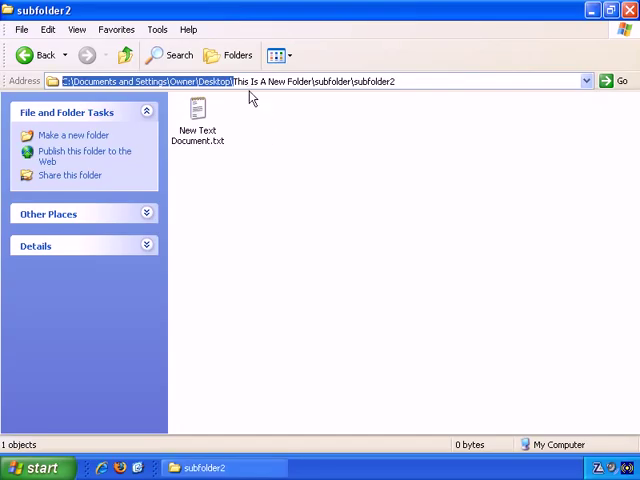
double_click(240, 80)
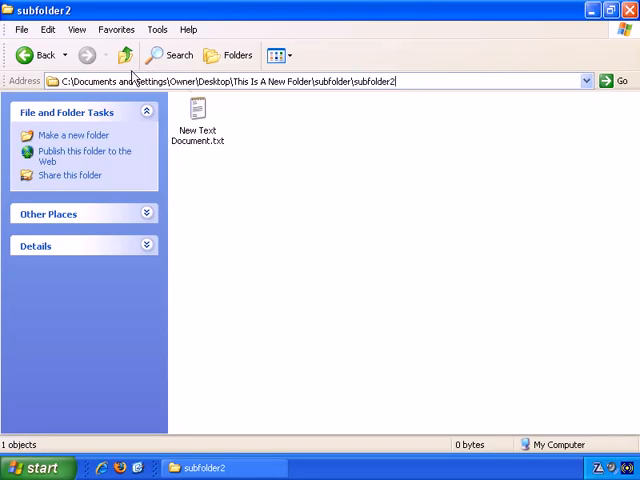
mouse_move(124, 54)
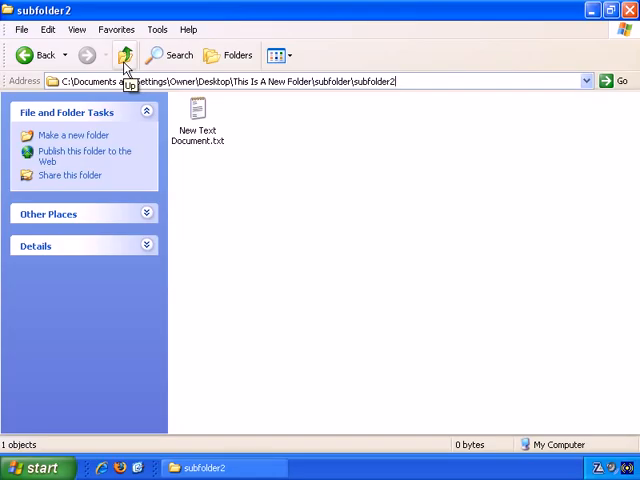
mouse_move(344, 80)
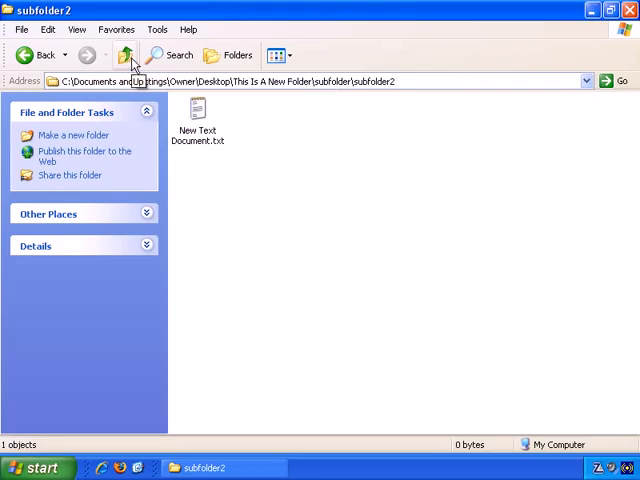
Step: Climb back up from subfolder2 with Up until the Desktop folder shows
left_click(128, 54)
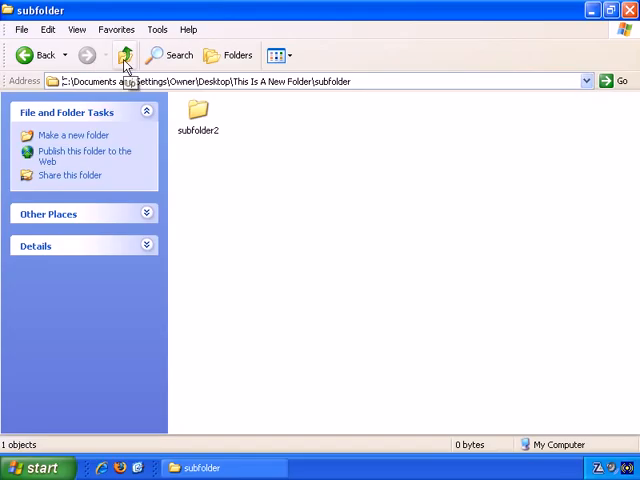
left_click(126, 56)
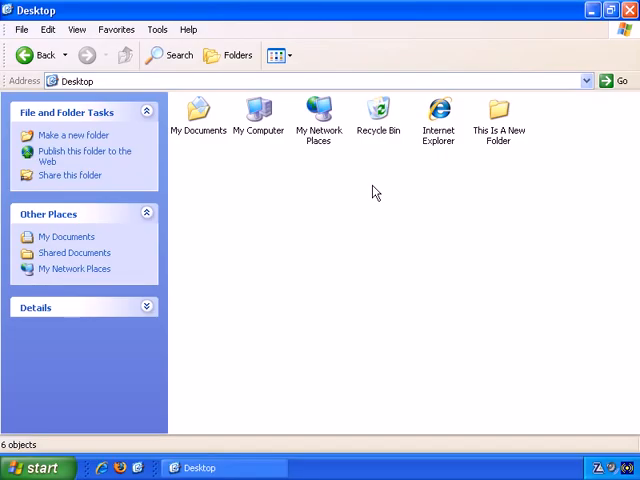
mouse_move(40, 56)
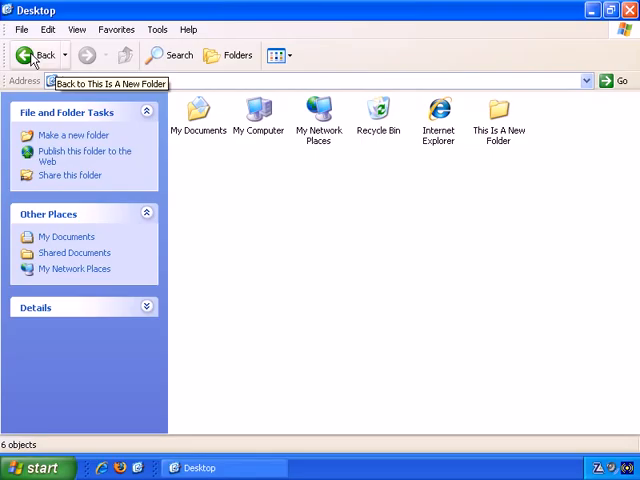
mouse_move(124, 56)
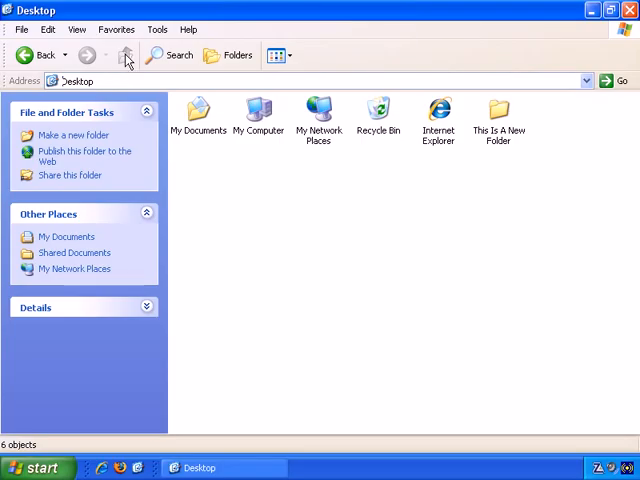
mouse_move(502, 208)
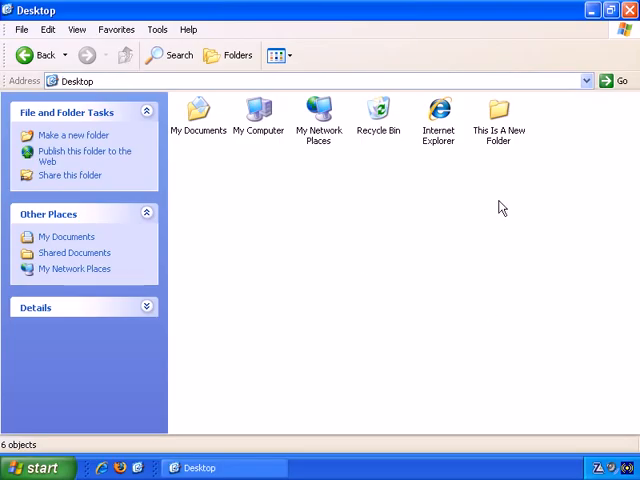
Step: Enter This Is A New Folder, select subfolder, then go back up to the Desktop
double_click(500, 110)
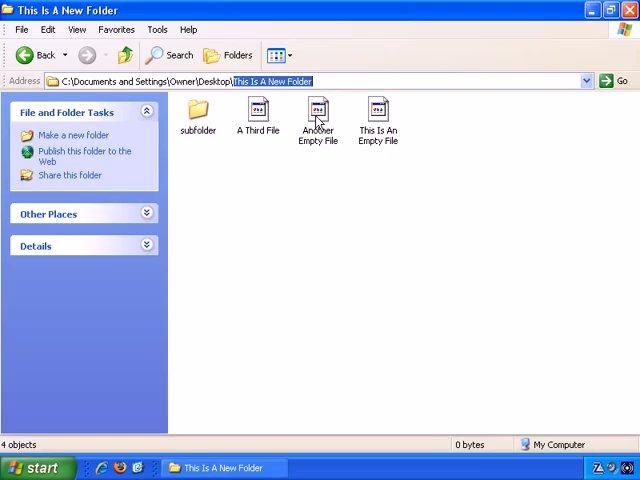
left_click(196, 110)
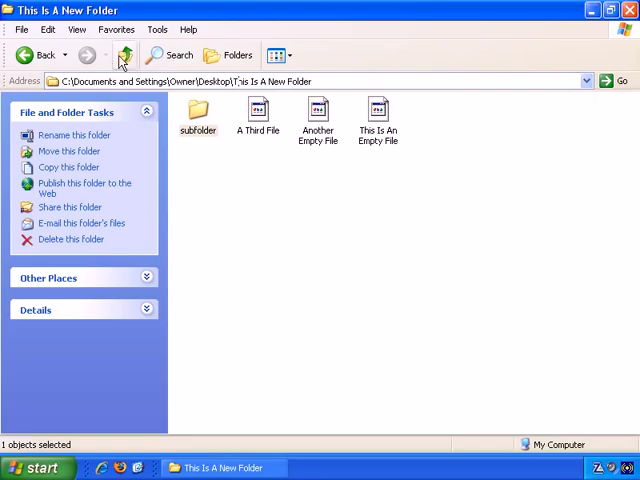
left_click(128, 54)
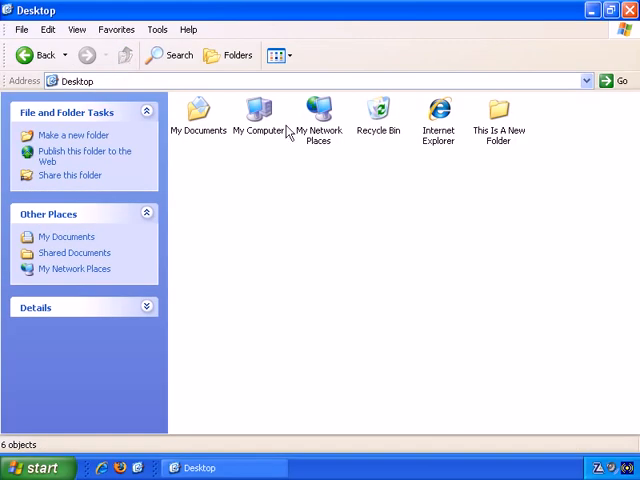
mouse_move(318, 136)
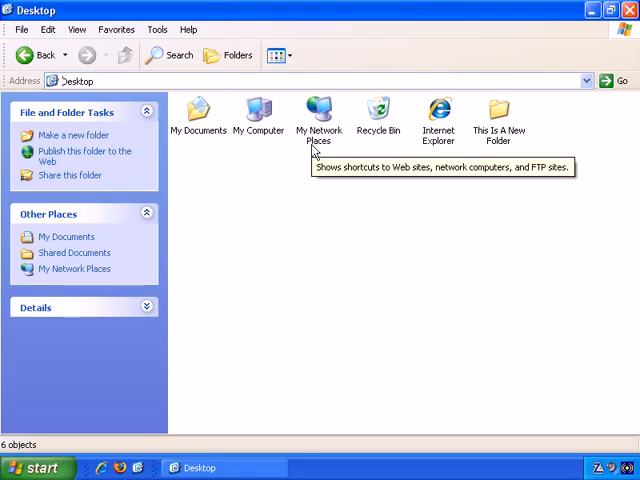
mouse_move(400, 196)
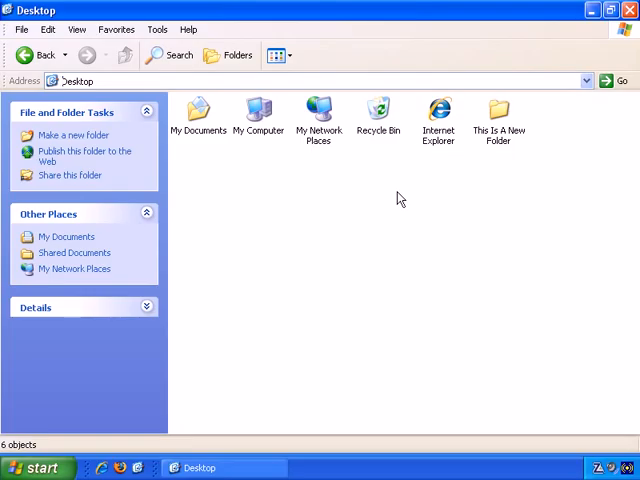
Step: Navigate down again through This Is A New Folder into subfolder showing subfolder2
double_click(500, 110)
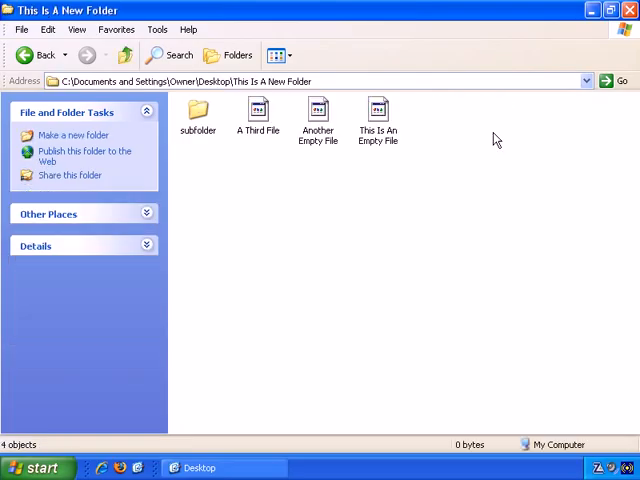
double_click(196, 110)
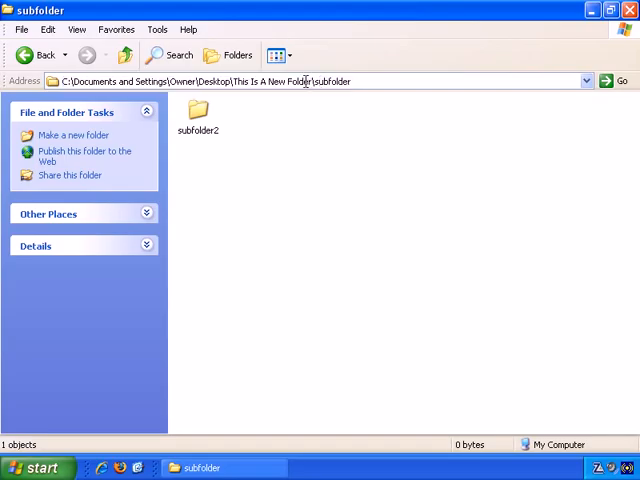
double_click(336, 80)
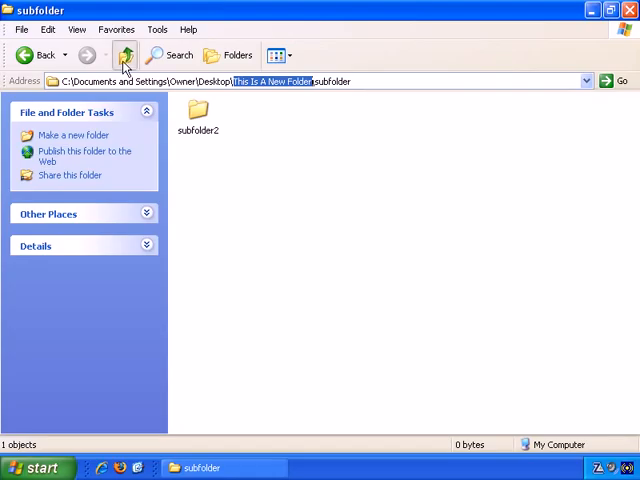
left_click(124, 56)
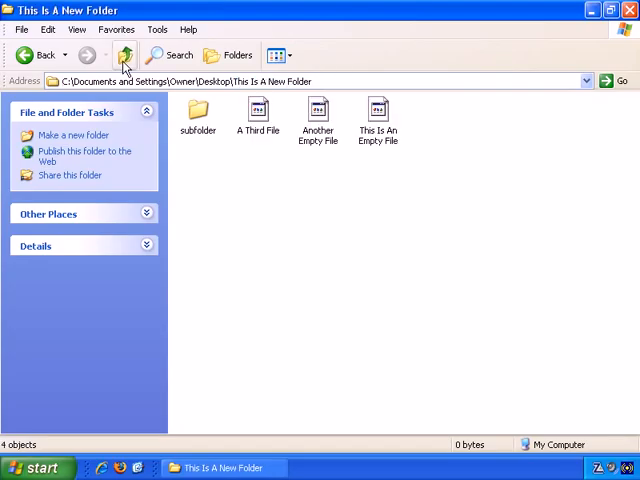
mouse_move(196, 118)
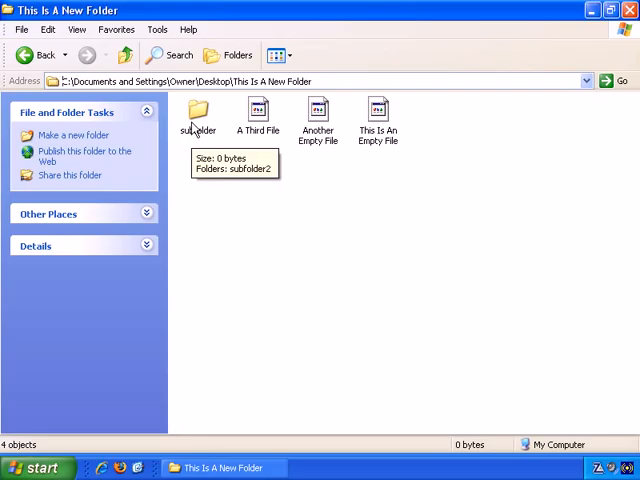
double_click(196, 110)
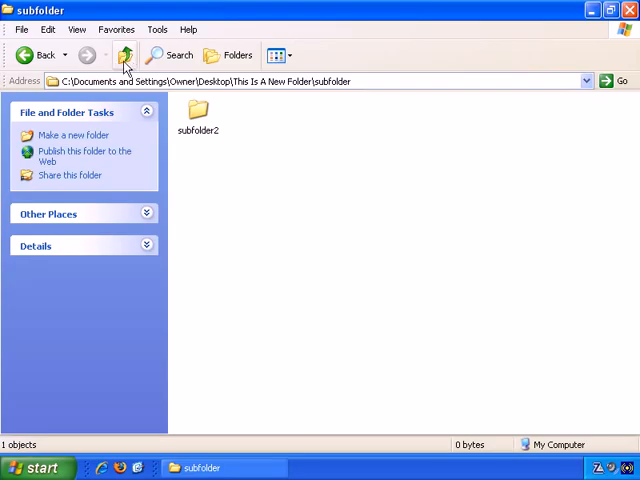
mouse_move(40, 56)
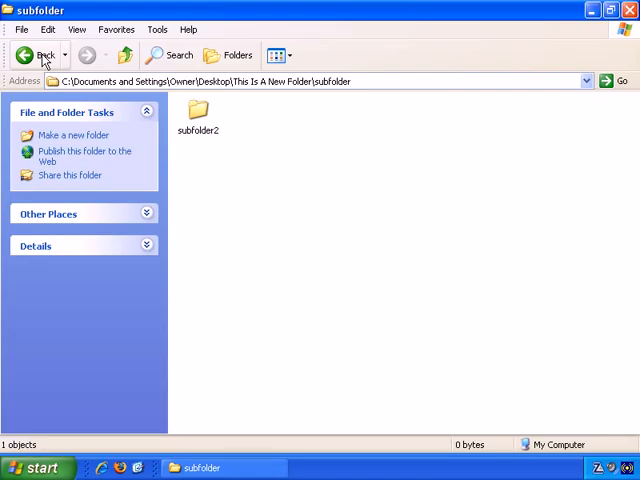
Step: Step Back twice and Forward between subfolder and its parent, then Up to Desktop
left_click(38, 56)
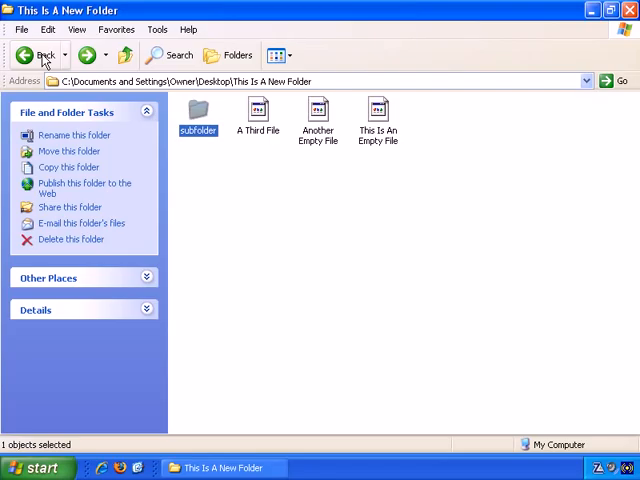
double_click(198, 108)
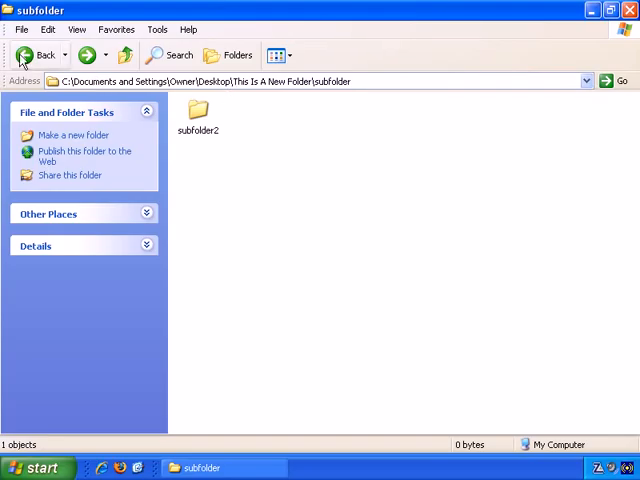
mouse_move(88, 54)
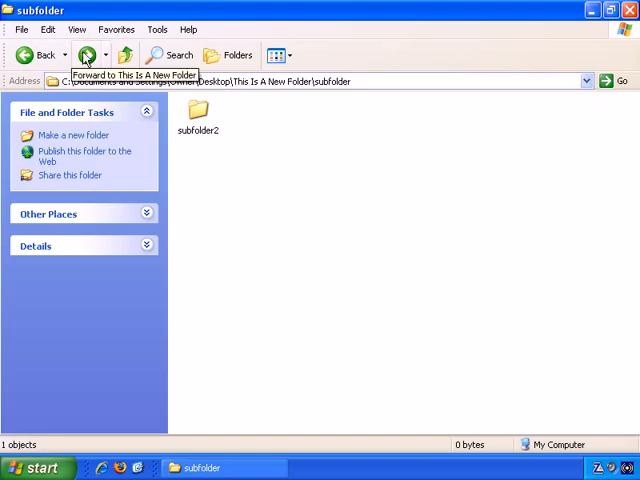
left_click(36, 54)
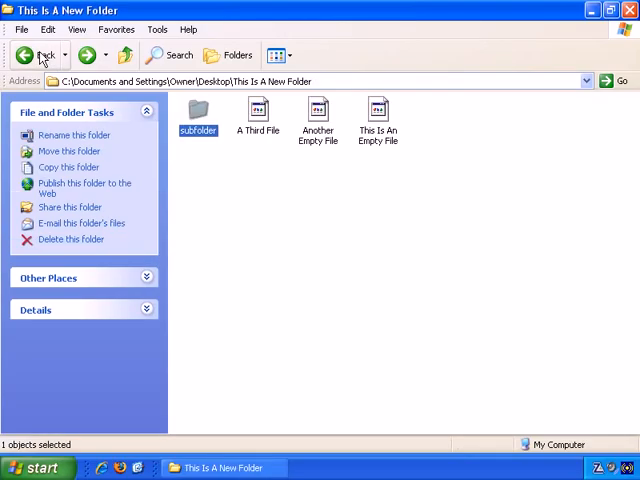
left_click(40, 56)
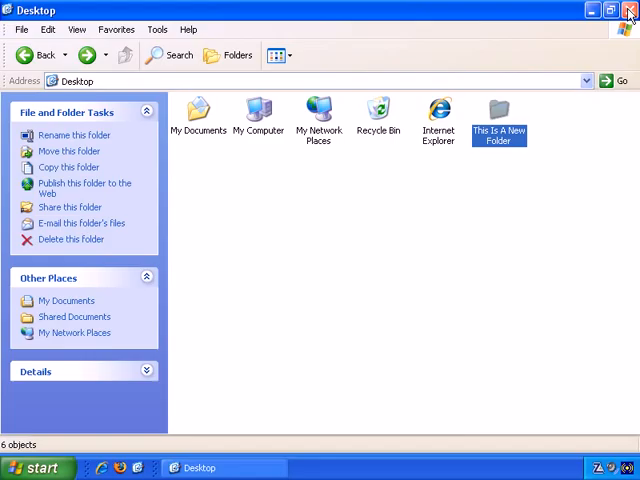
Step: Reopen This Is A New Folder from the desktop, enter subfolder, then return Up to its parent
left_click(628, 16)
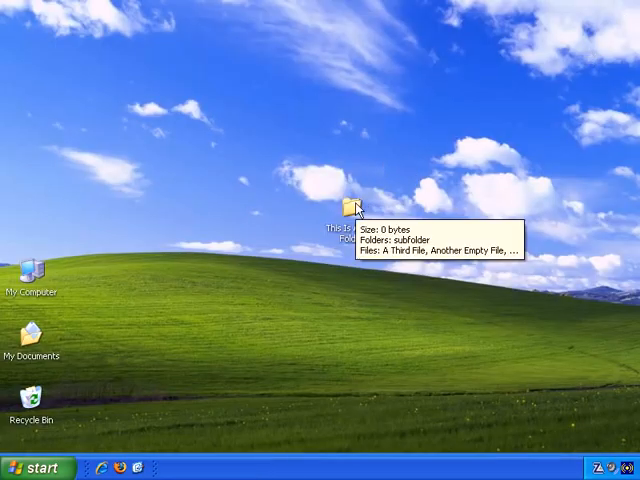
double_click(352, 204)
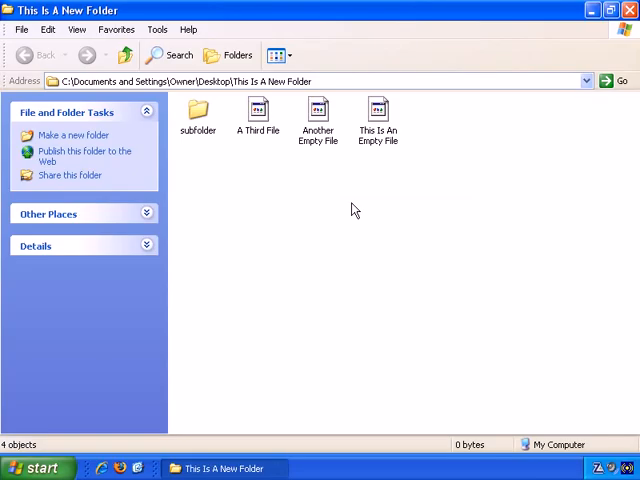
mouse_move(200, 110)
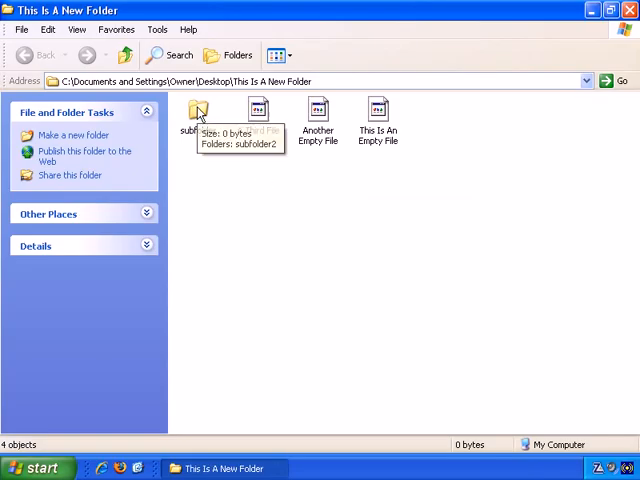
left_click(198, 112)
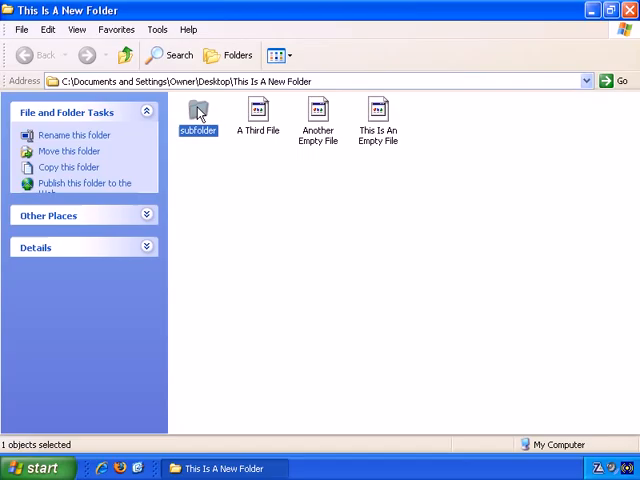
double_click(200, 108)
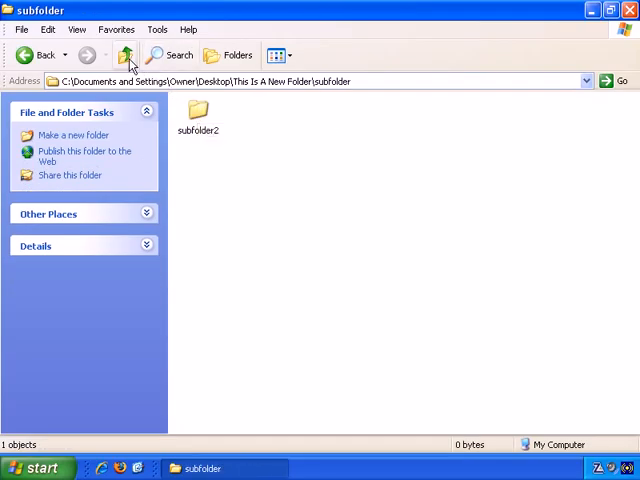
mouse_move(128, 56)
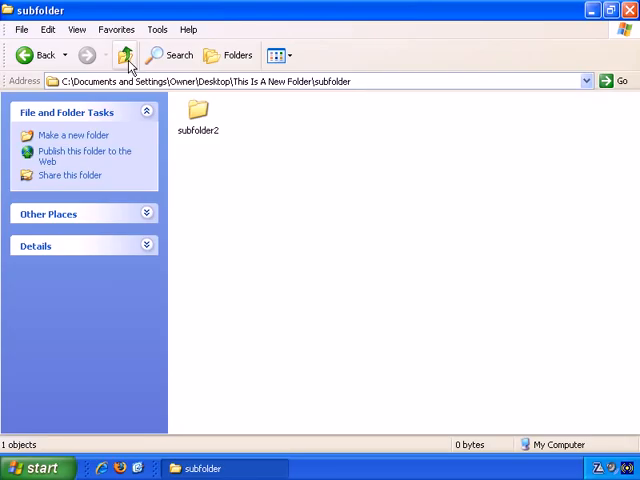
left_click(128, 54)
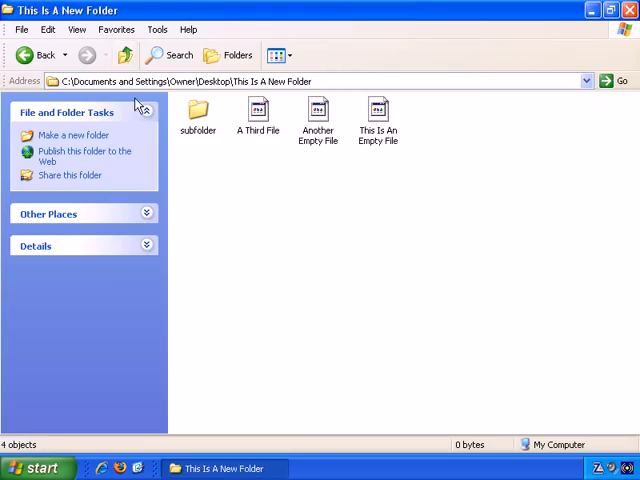
mouse_move(228, 76)
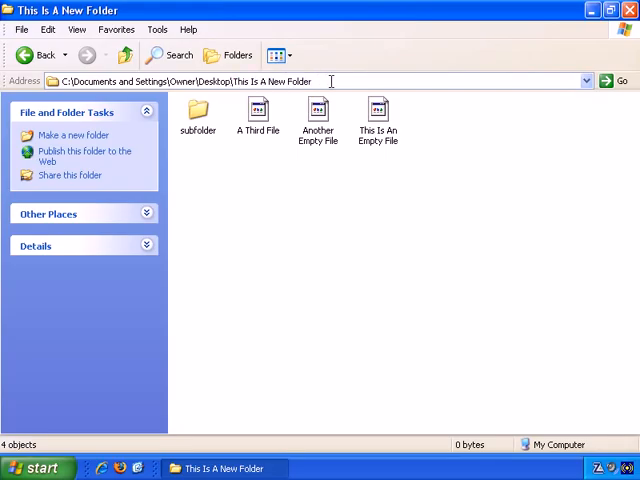
mouse_move(44, 56)
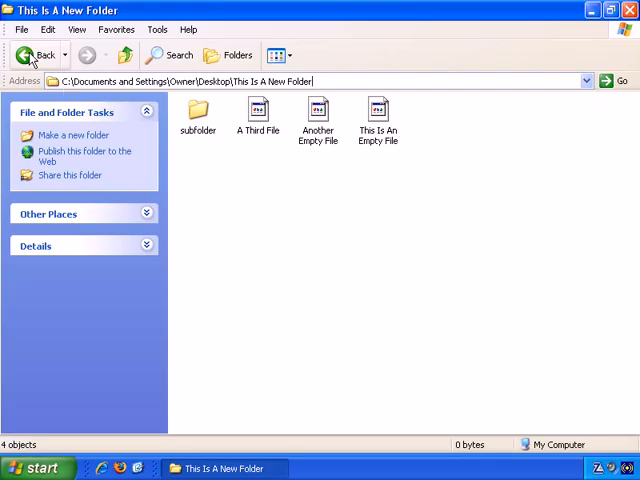
mouse_move(124, 56)
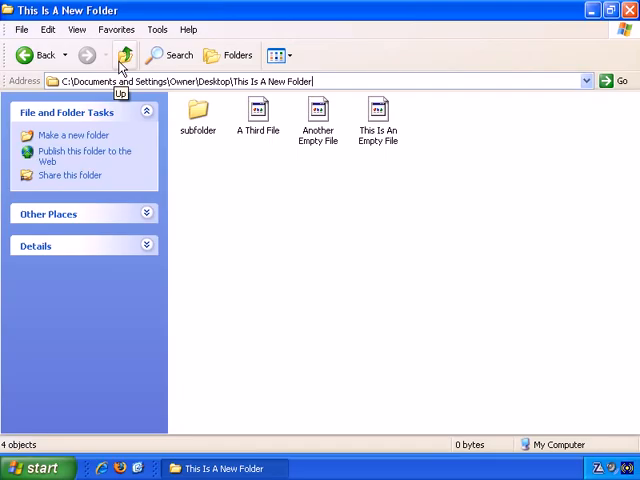
mouse_move(40, 56)
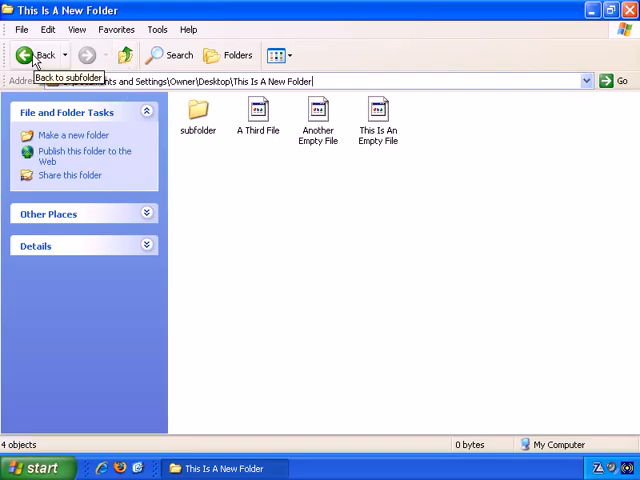
double_click(198, 112)
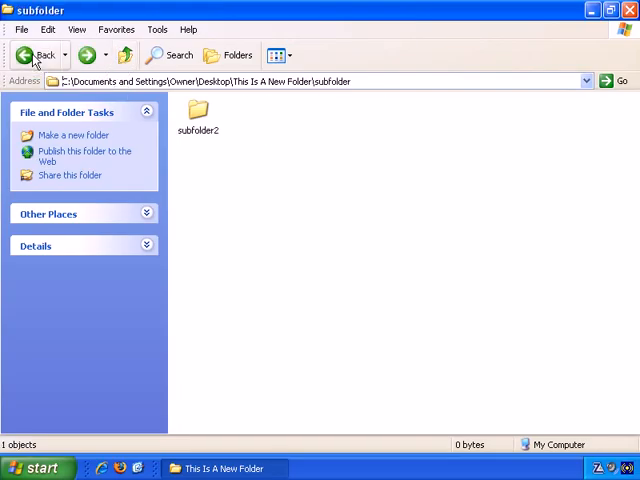
left_click(40, 54)
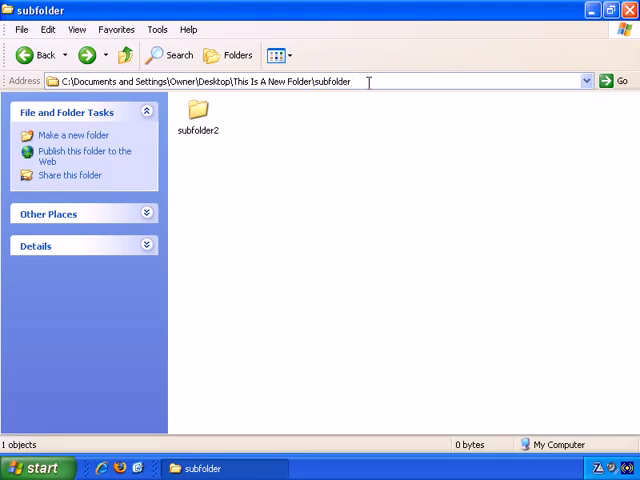
left_click(368, 80)
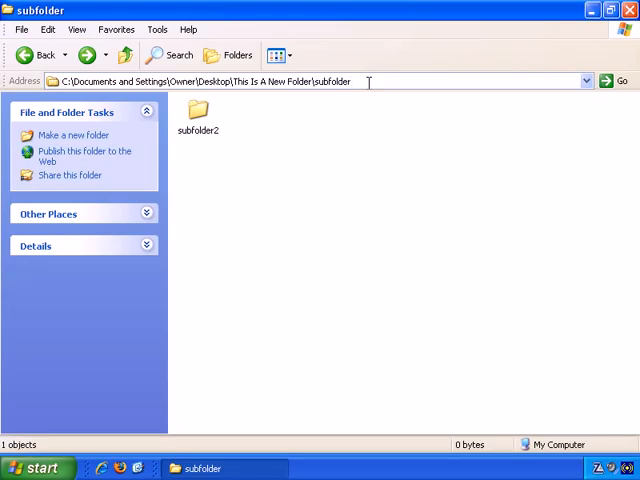
left_click(40, 54)
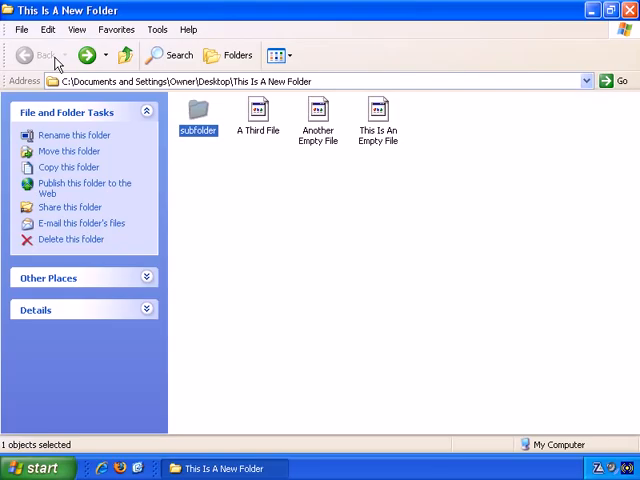
double_click(196, 110)
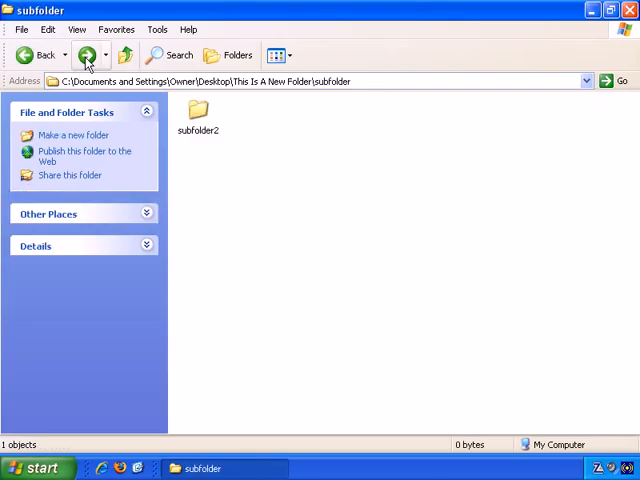
left_click(28, 56)
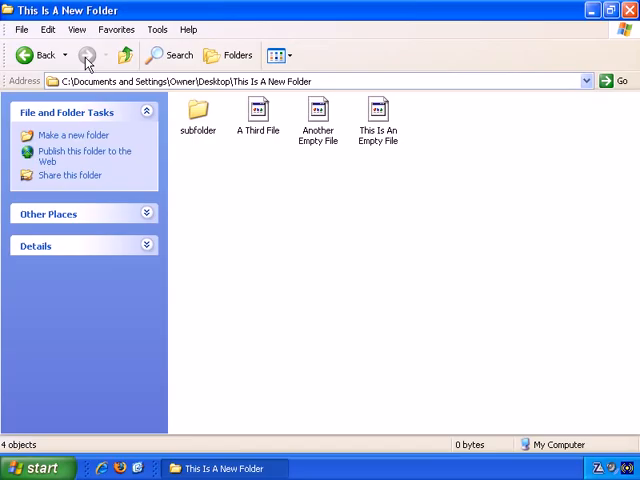
left_click(196, 110)
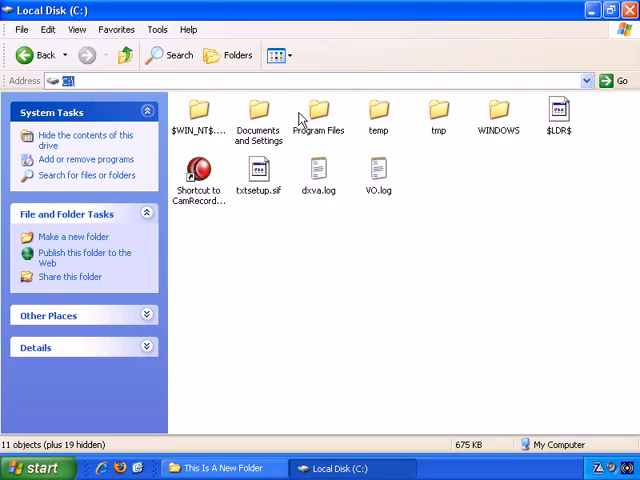
mouse_move(496, 180)
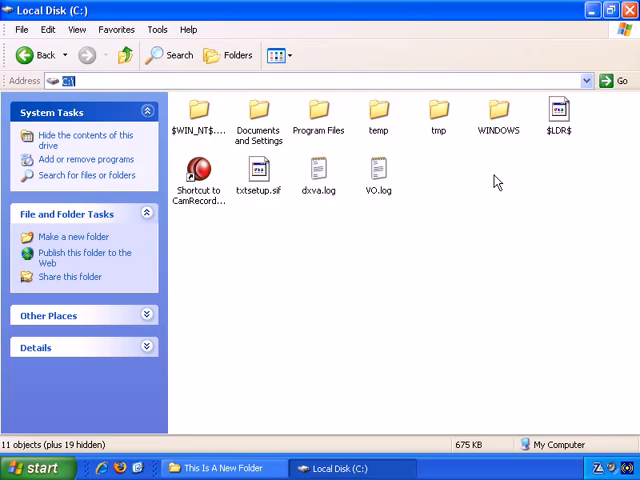
mouse_move(436, 256)
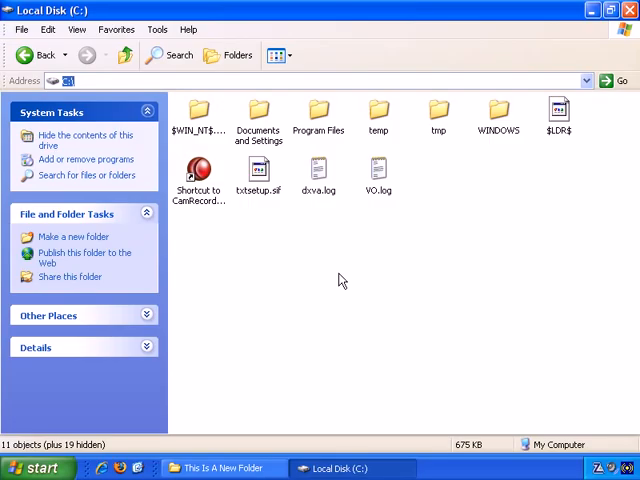
mouse_move(368, 240)
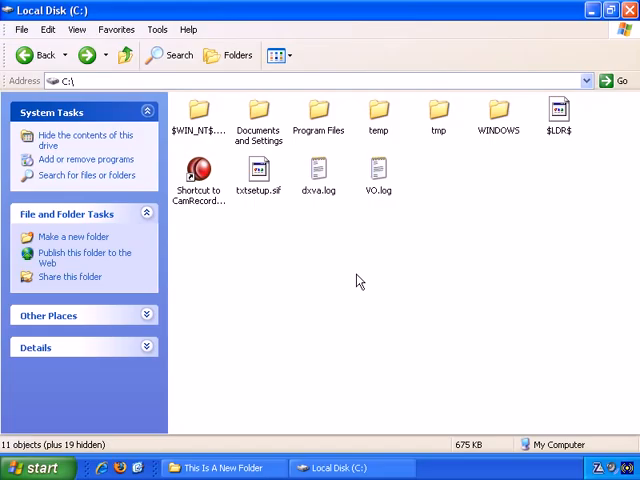
double_click(436, 110)
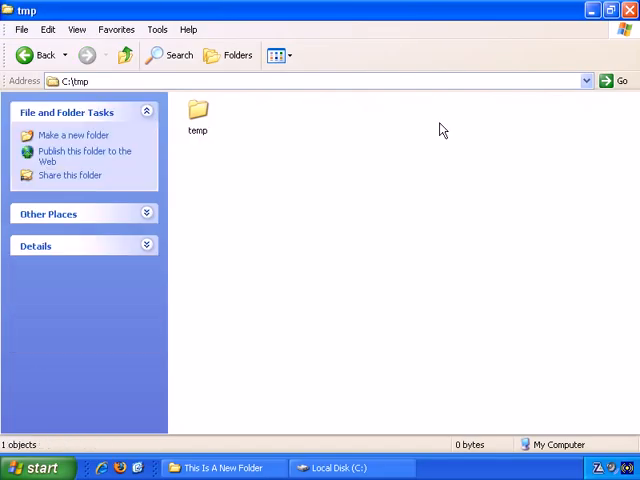
left_click(276, 80)
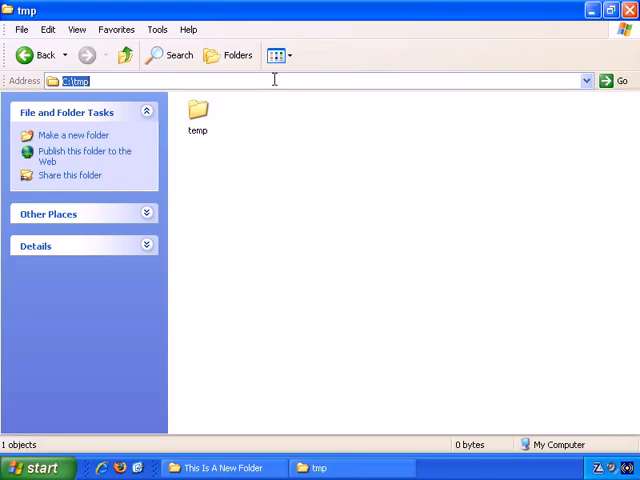
mouse_move(128, 56)
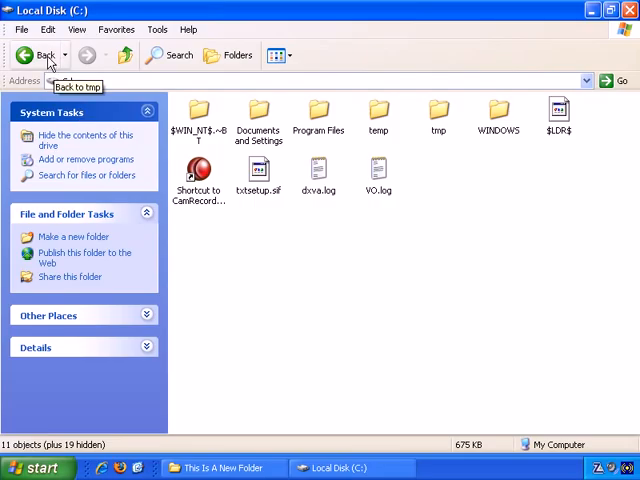
left_click(38, 56)
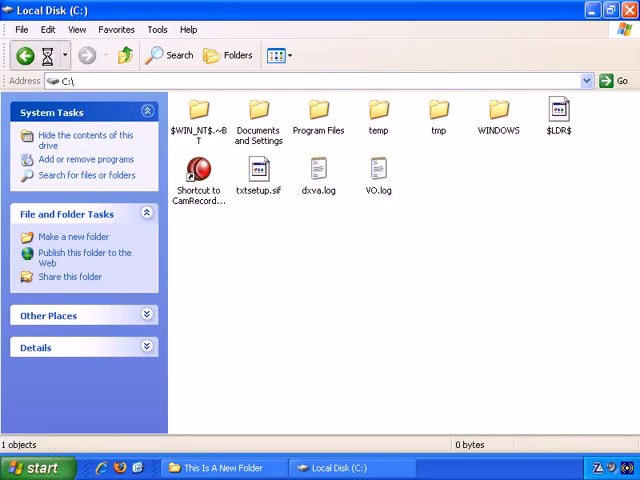
double_click(440, 108)
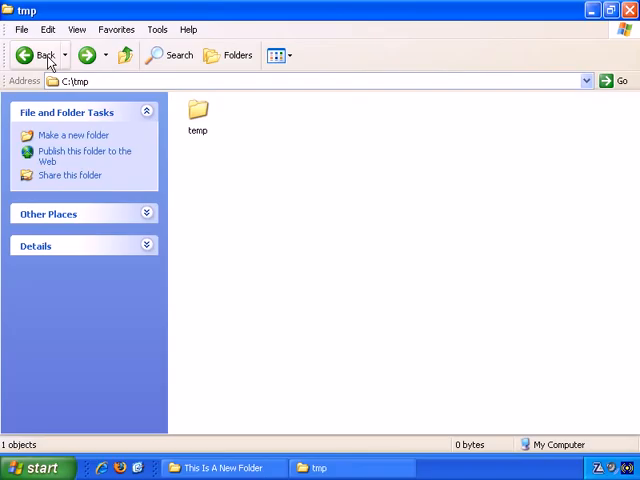
left_click(38, 54)
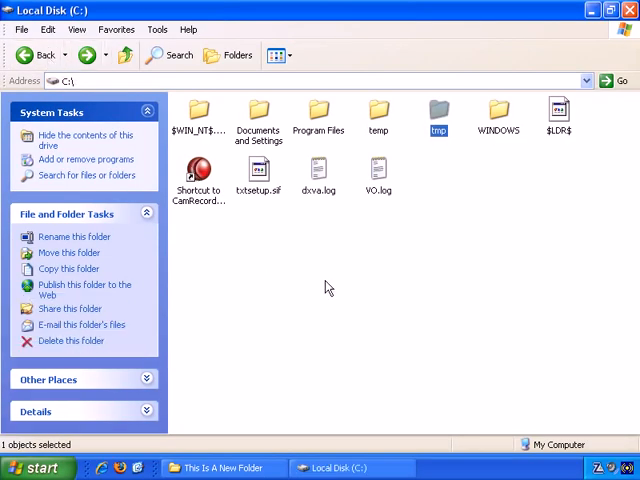
left_click(322, 288)
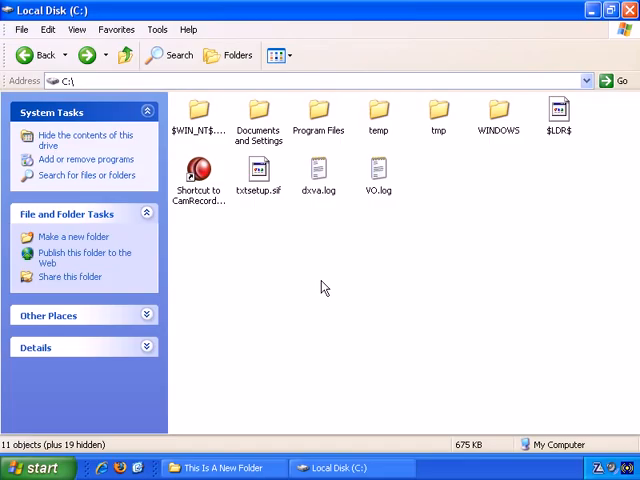